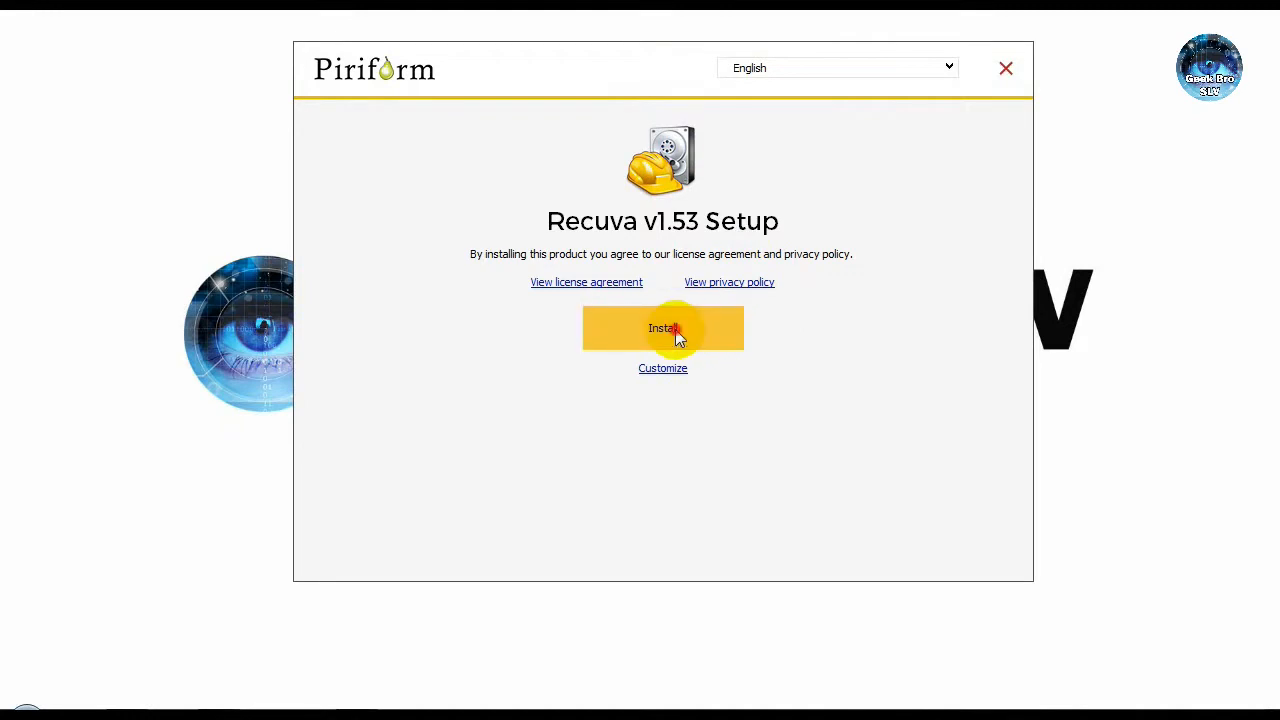
Step: Install Recuva v1.53 and launch it into the Recuva Wizard welcome page
click(662, 328)
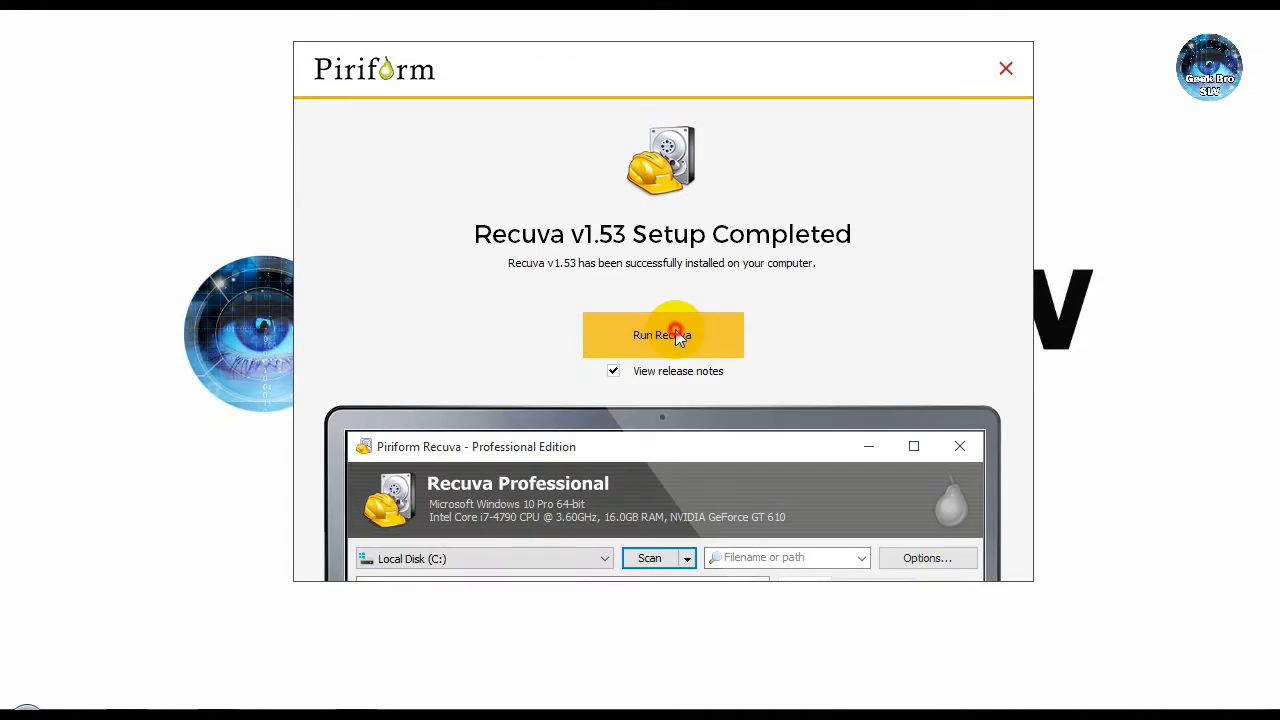
click(662, 334)
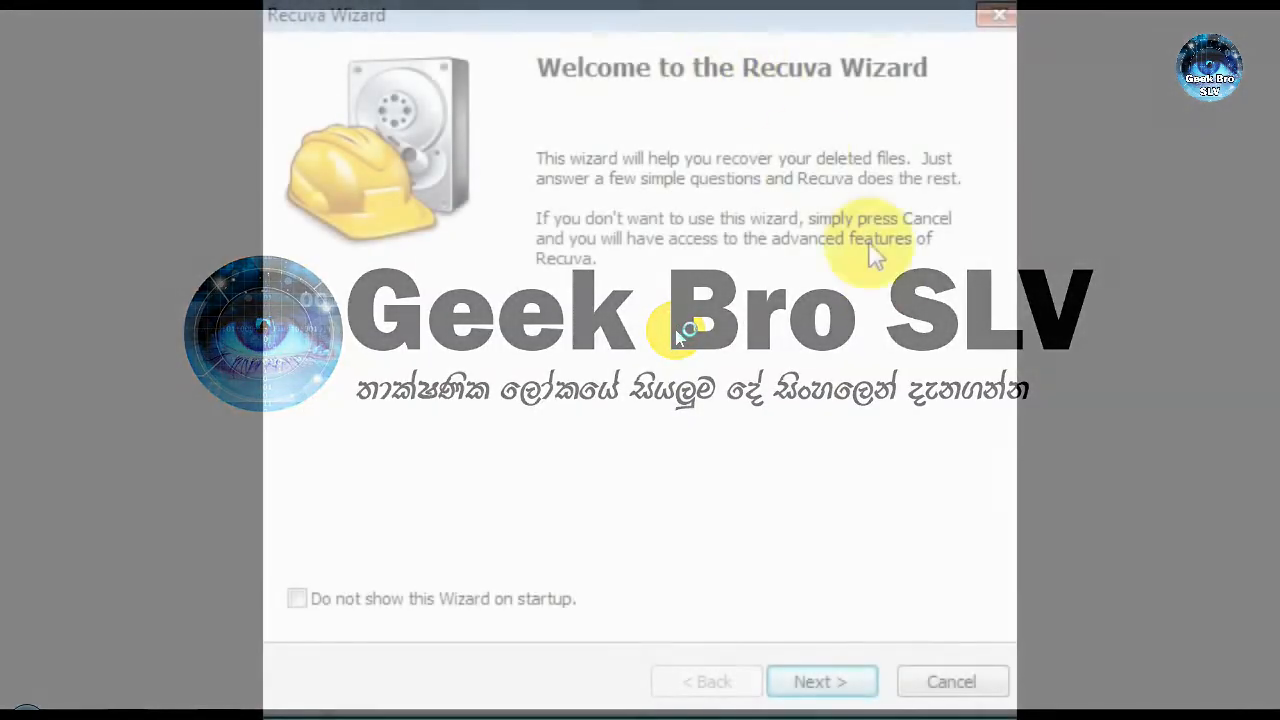
Step: Try narrower file types, then keep All Files and continue to the File location page
click(820, 680)
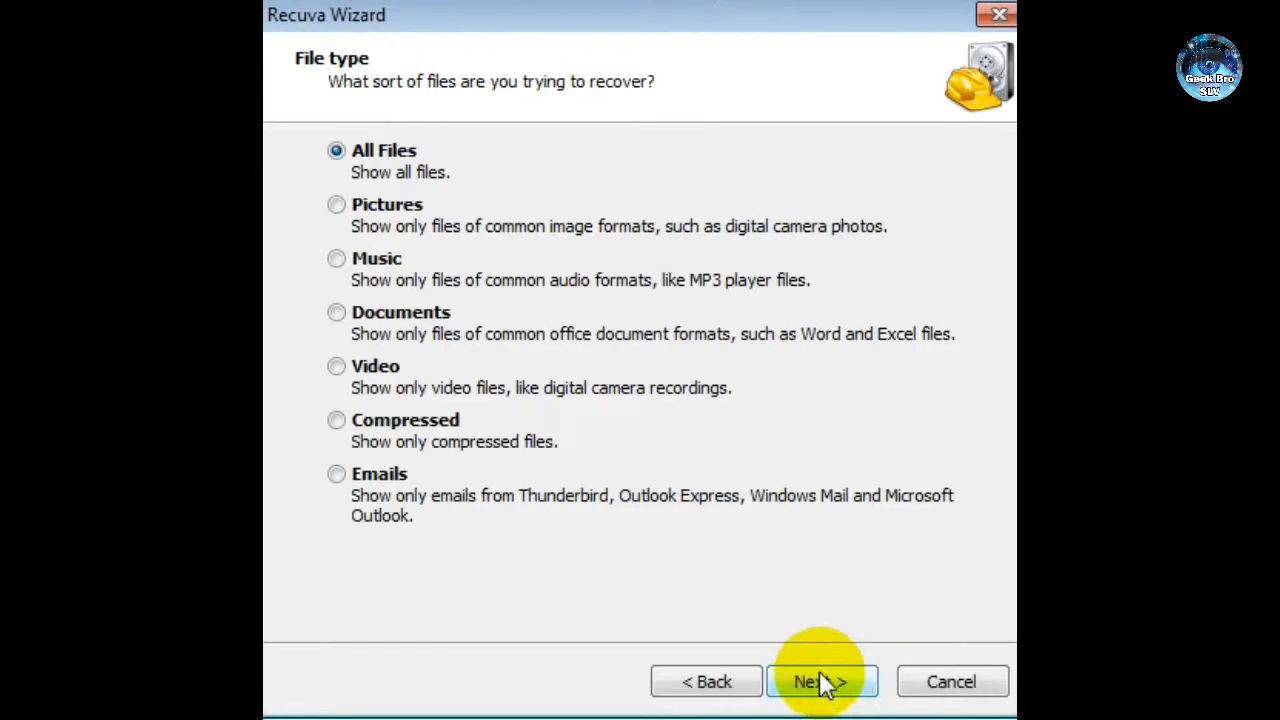
mouse_move(384, 376)
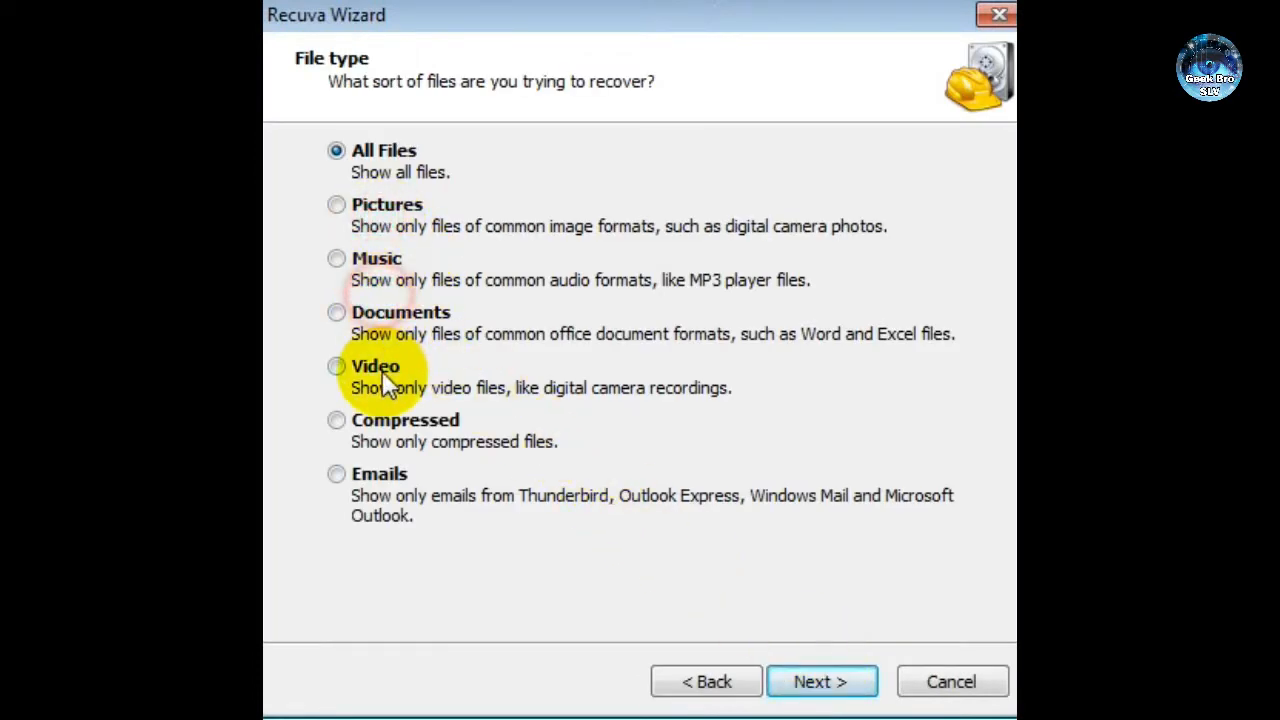
click(336, 472)
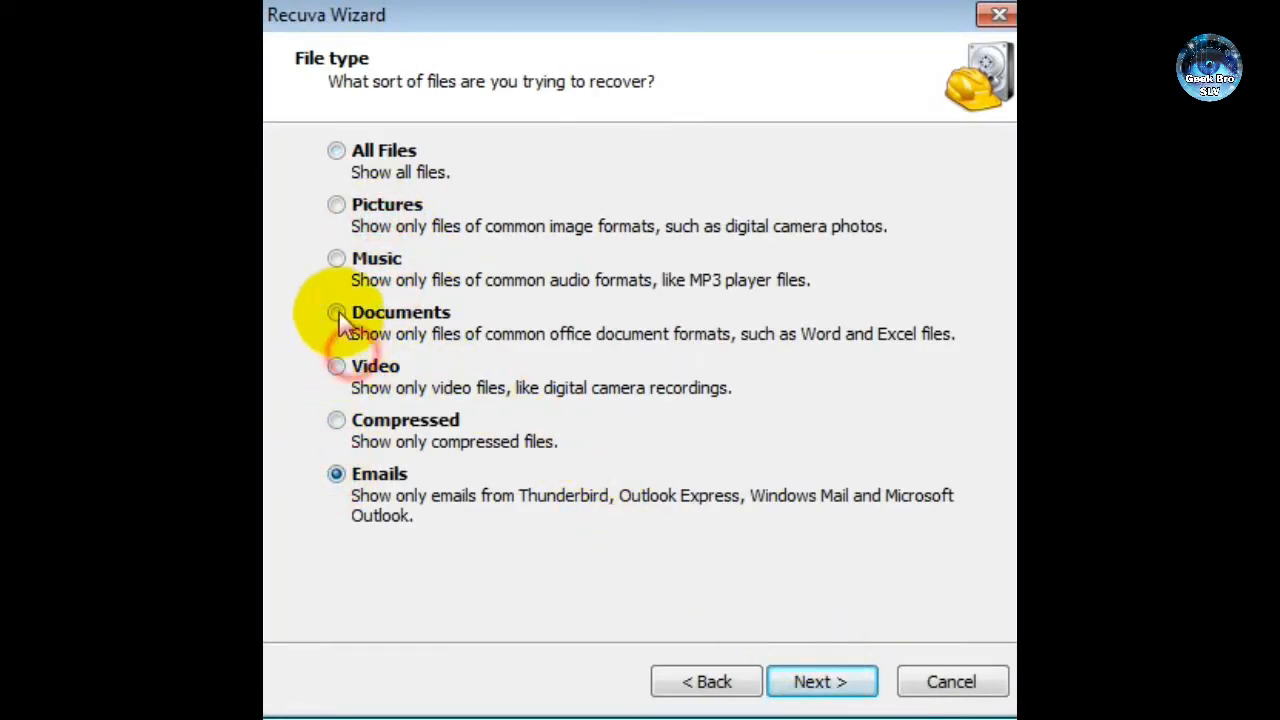
click(336, 204)
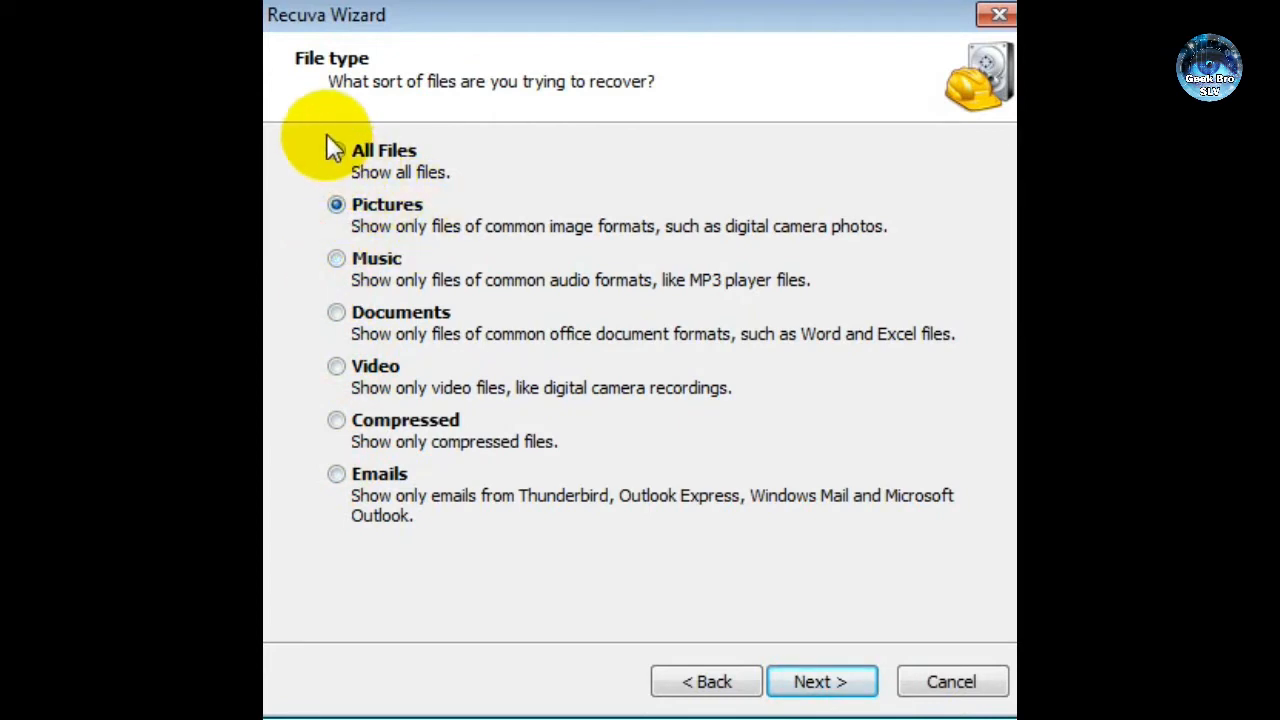
click(336, 150)
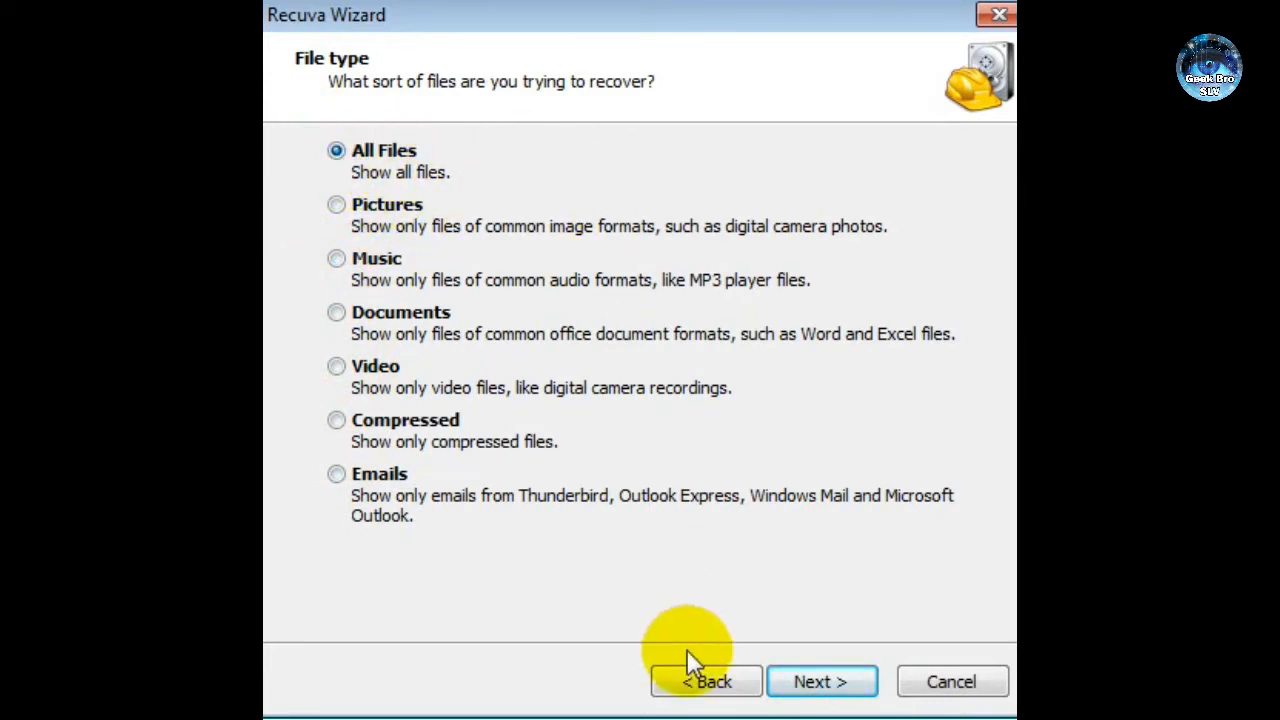
click(820, 680)
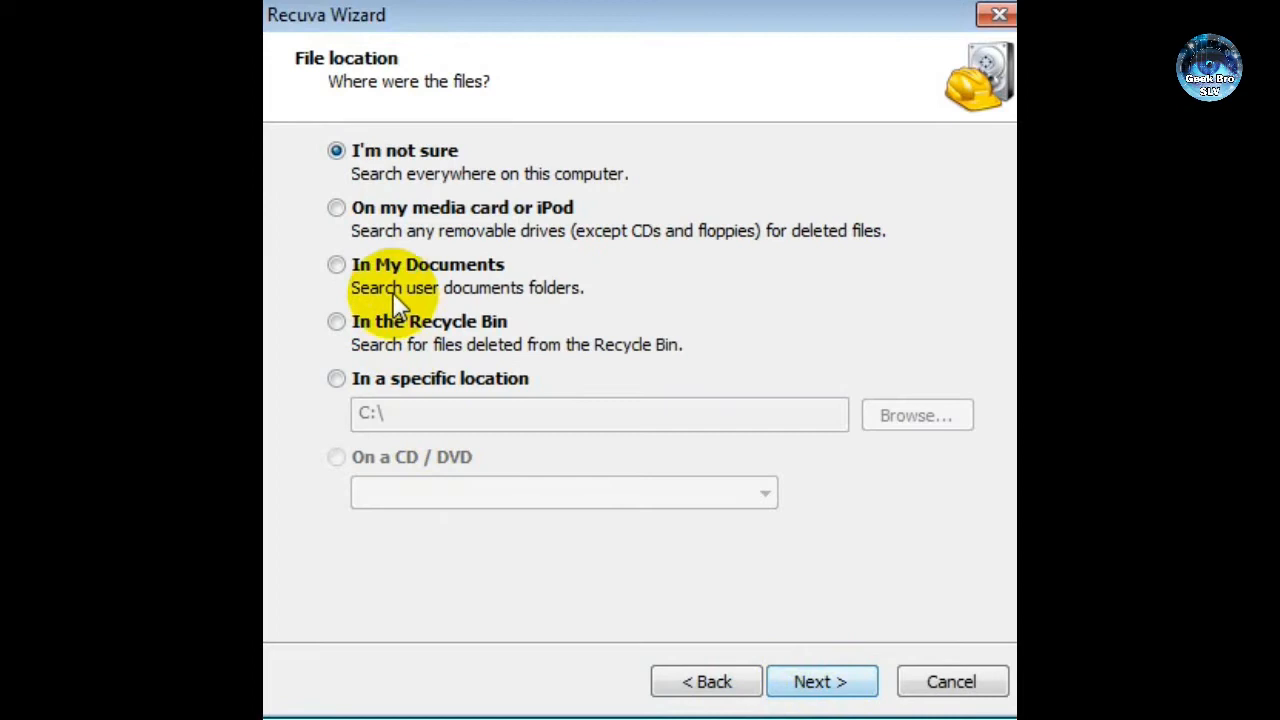
Step: Try the removable-media and specific-location options, keep I'm not sure and continue
click(336, 206)
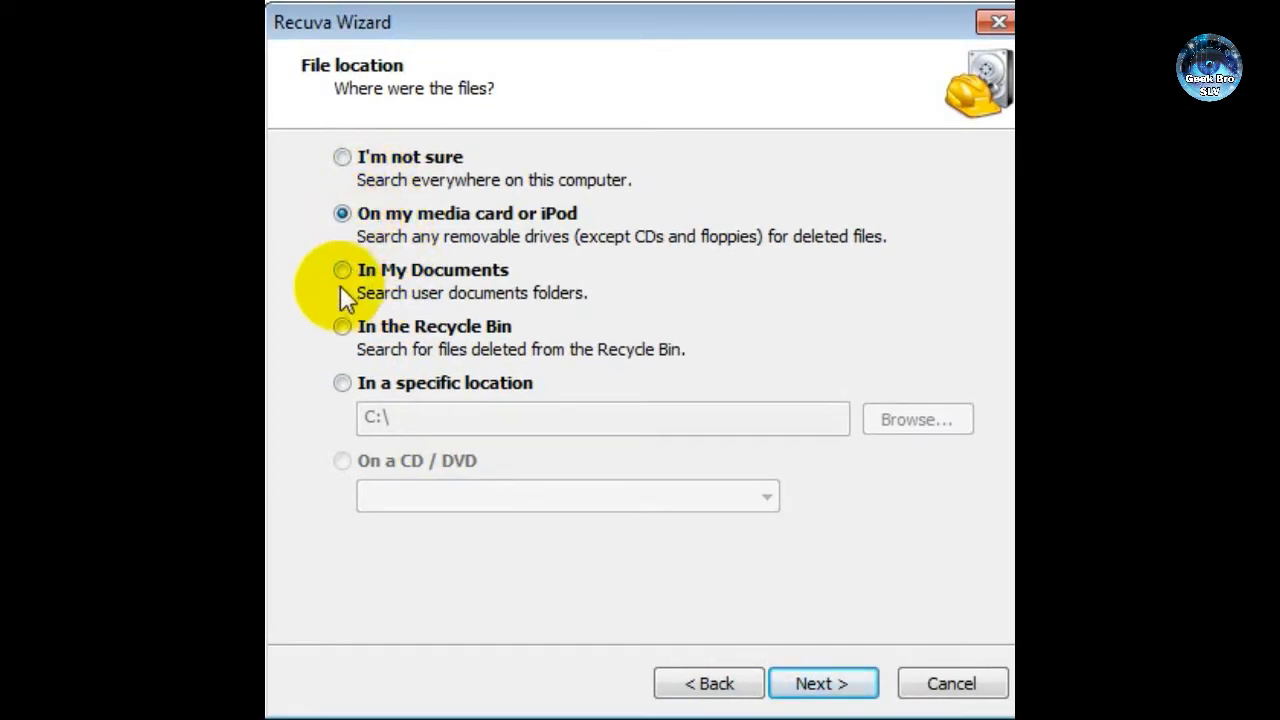
click(342, 384)
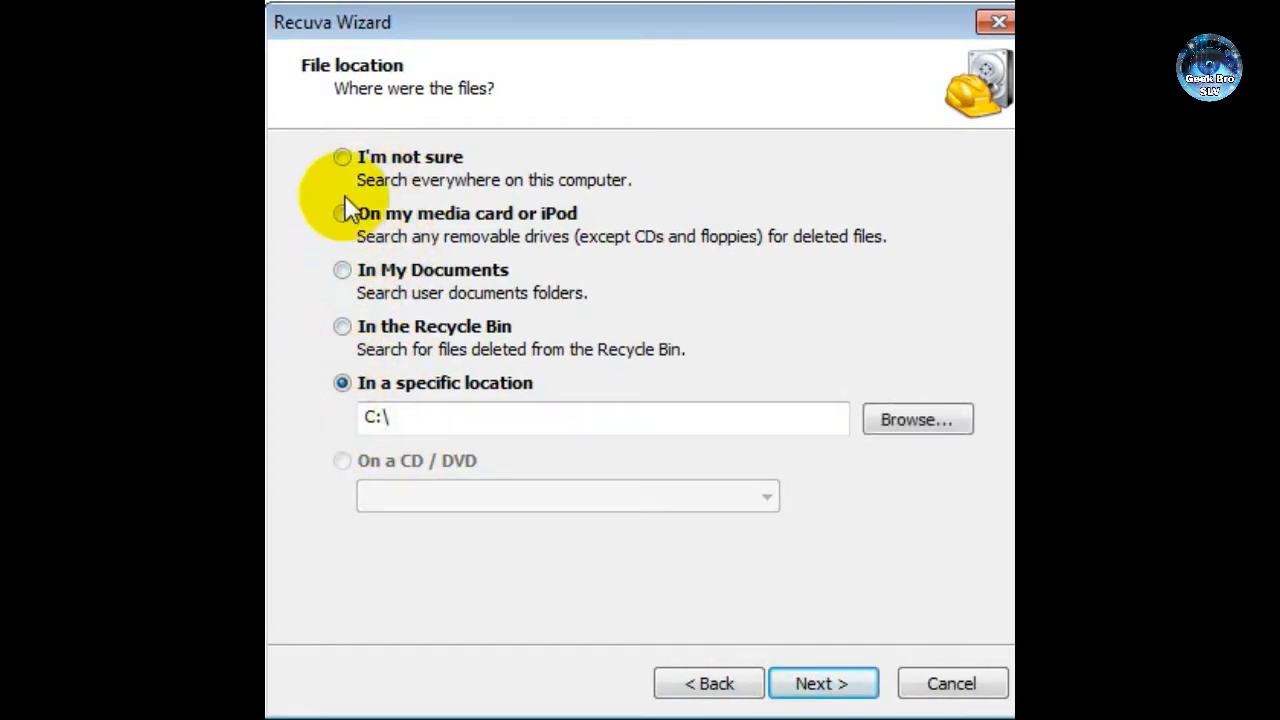
click(342, 156)
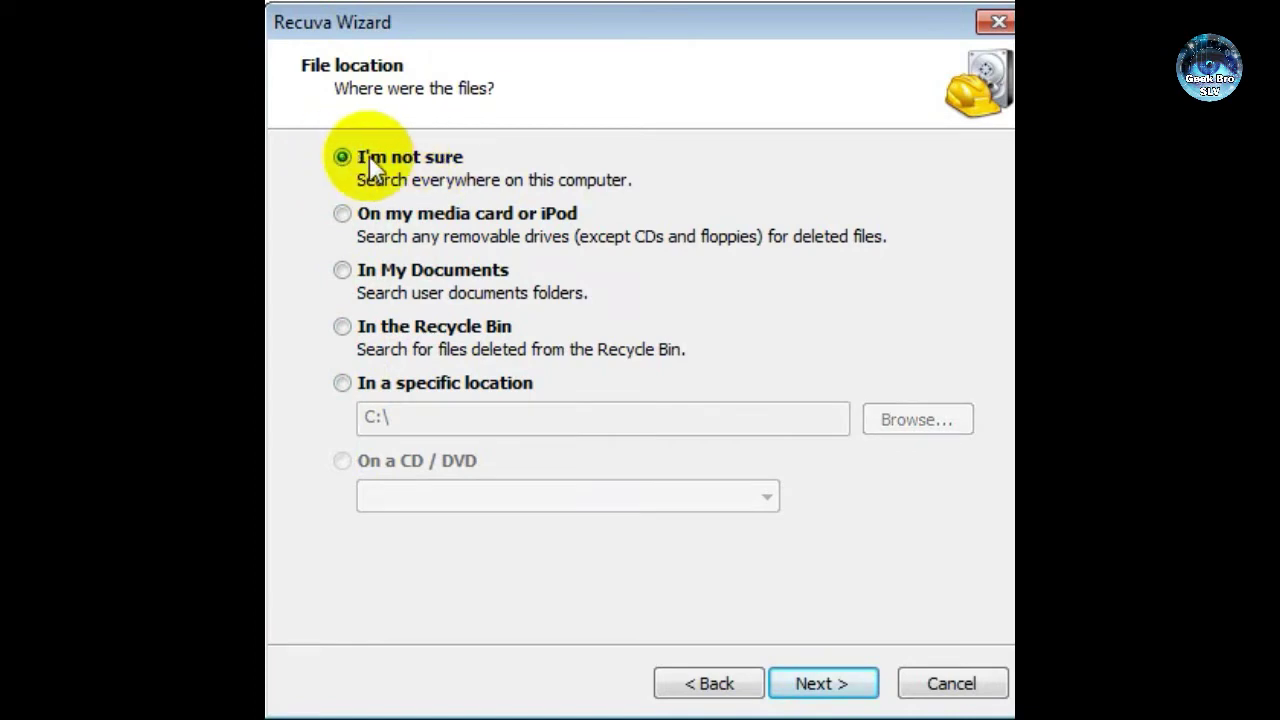
click(824, 684)
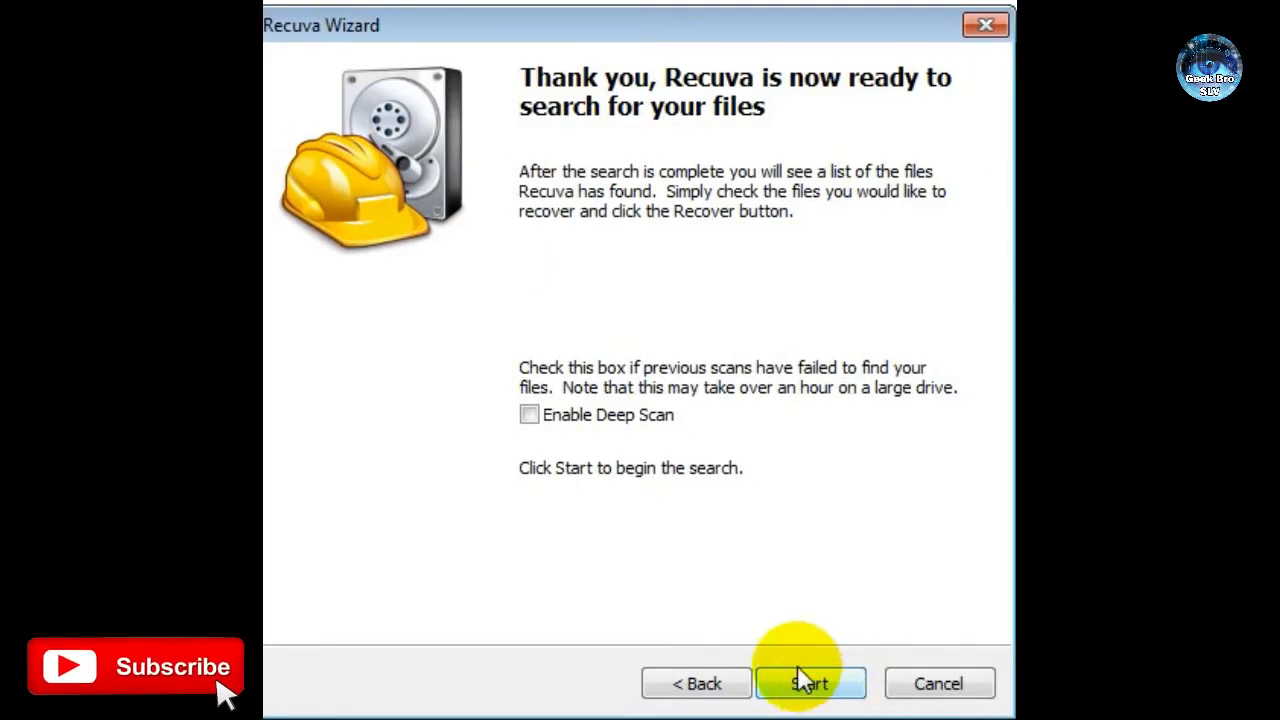
mouse_move(810, 684)
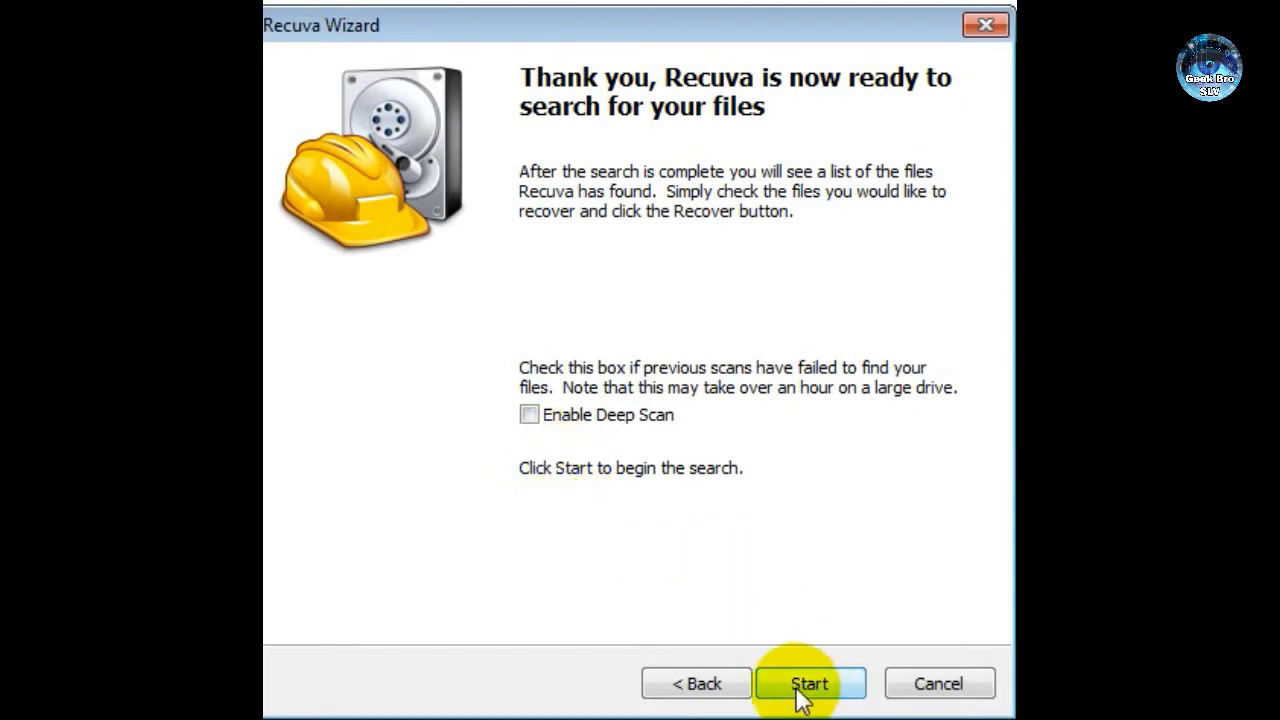
mouse_move(796, 684)
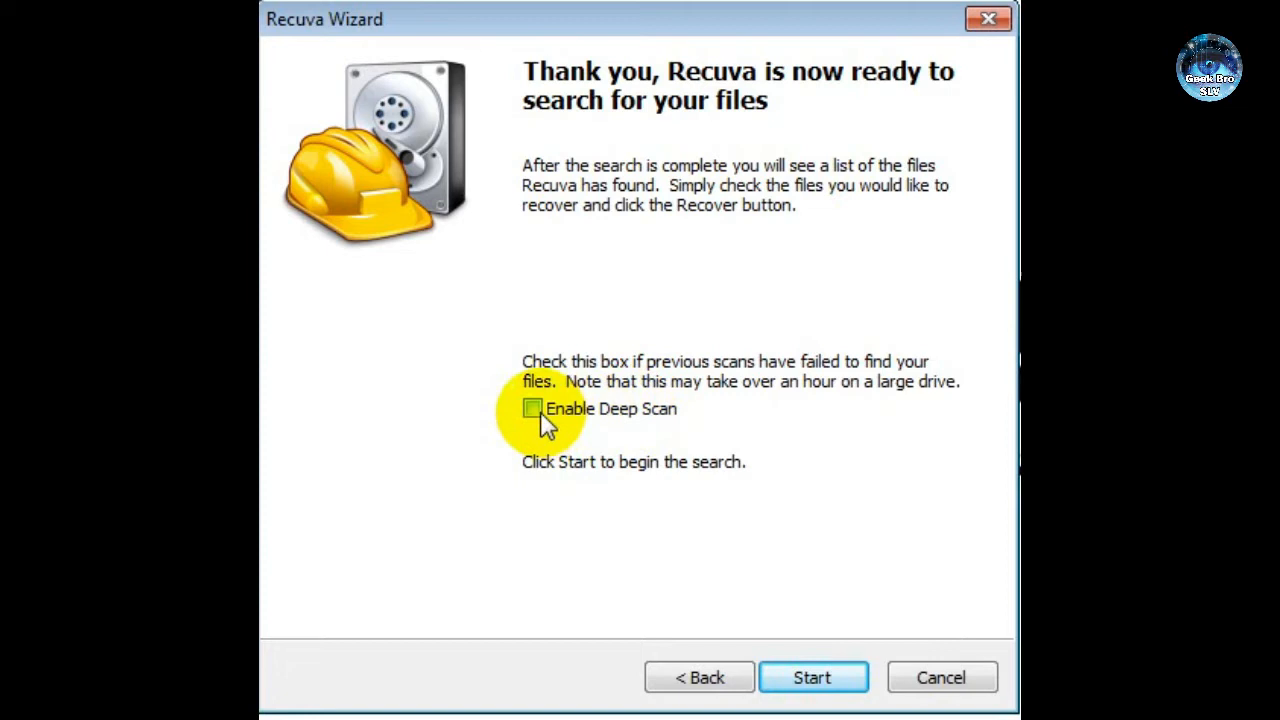
Step: Enable Deep Scan and start the search for deleted files
click(532, 408)
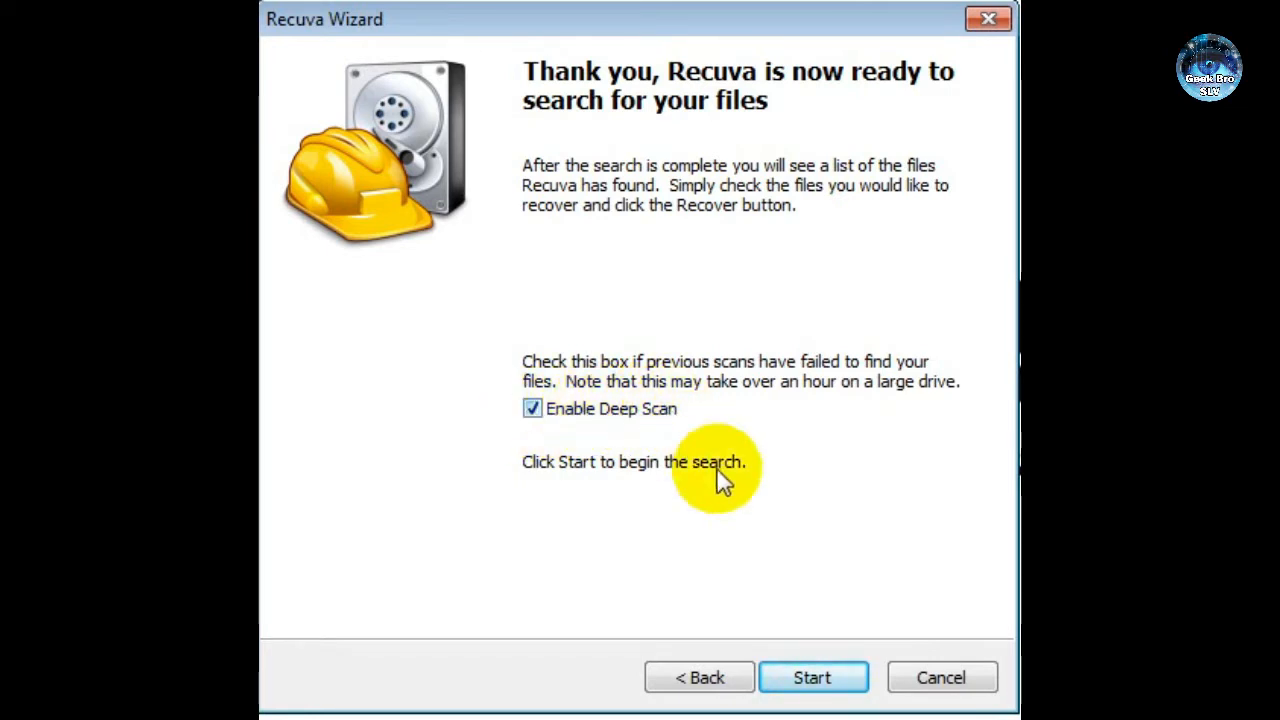
click(812, 676)
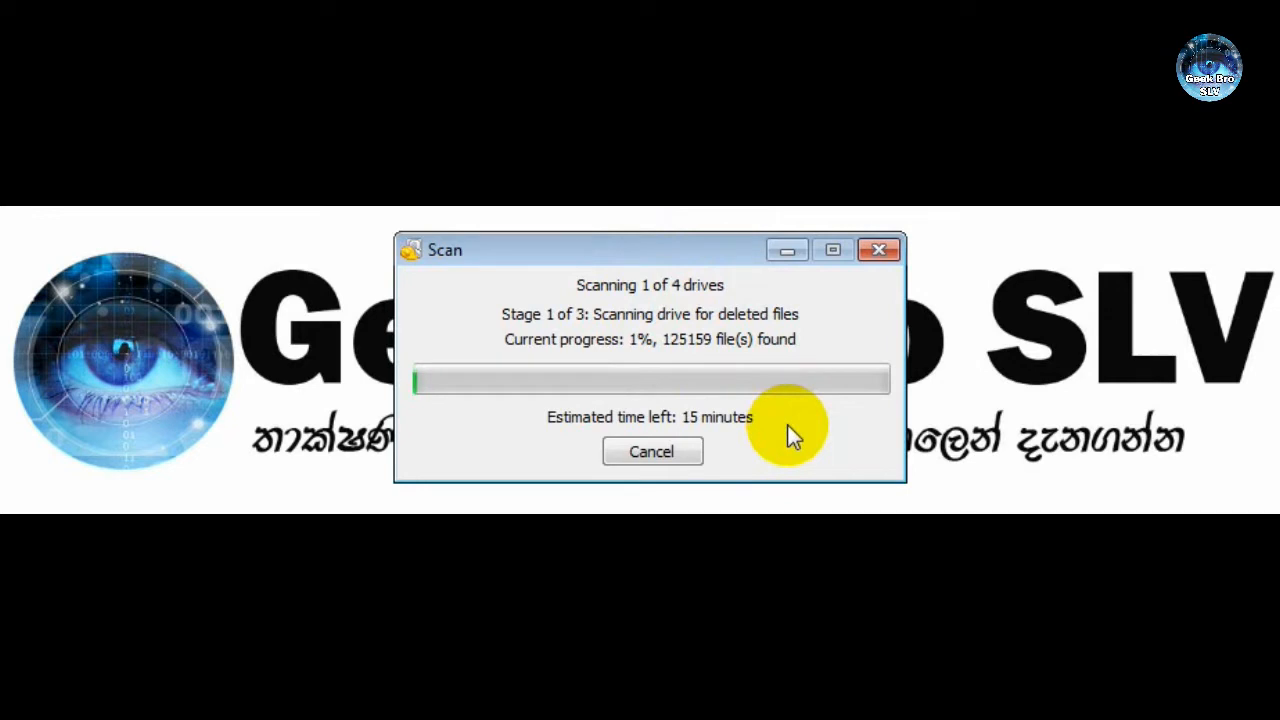
mouse_move(780, 440)
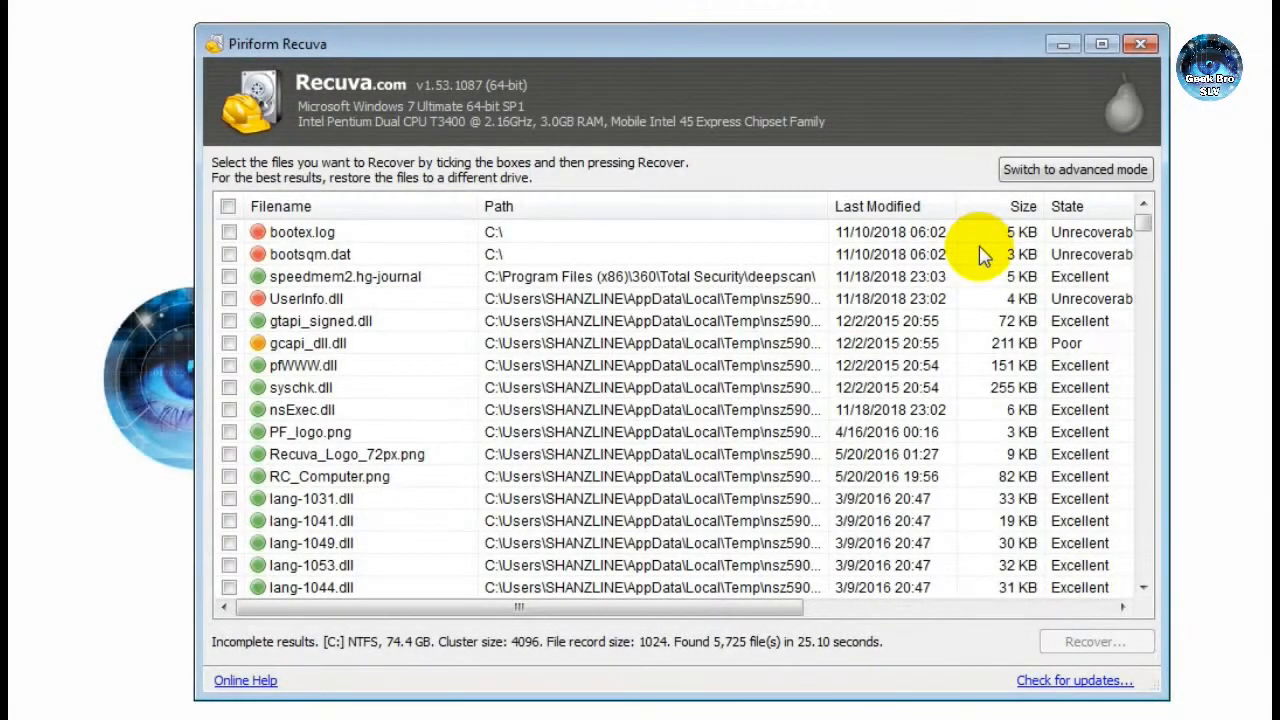
mouse_move(278, 420)
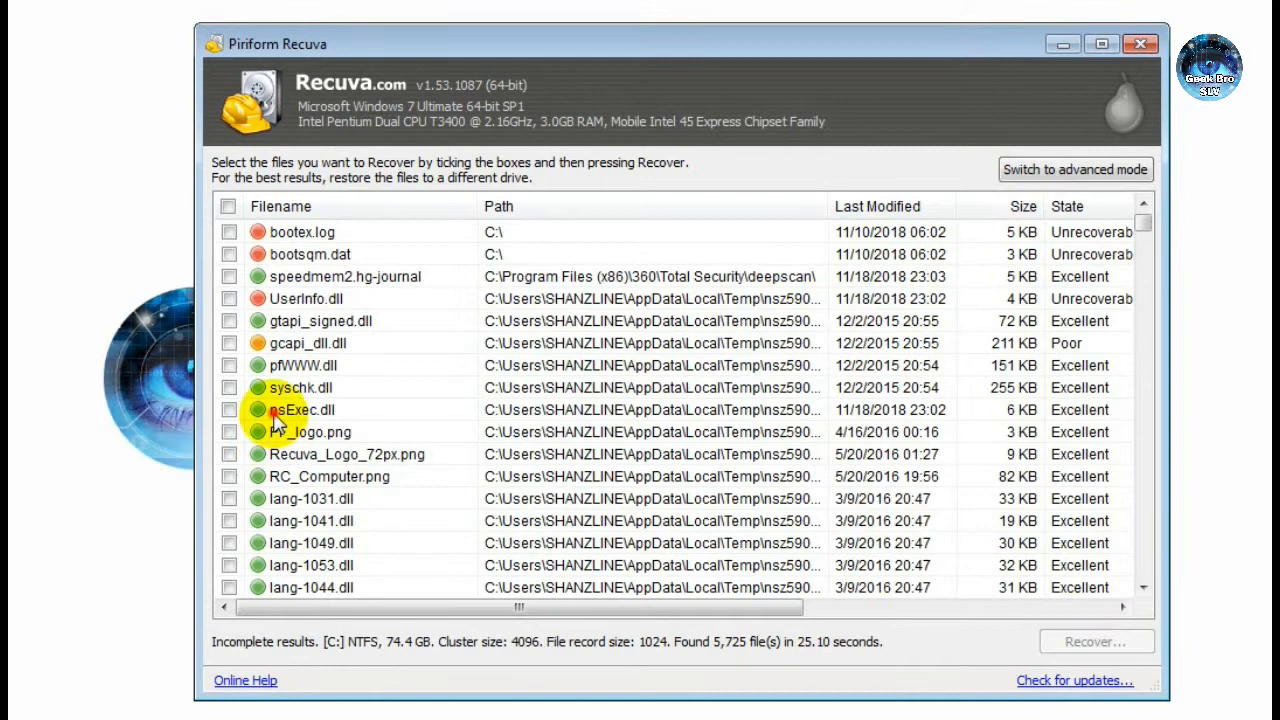
Step: Tick PF_logo.png and Recuva_Logo_72px.png and begin recovering the ticked files
click(228, 408)
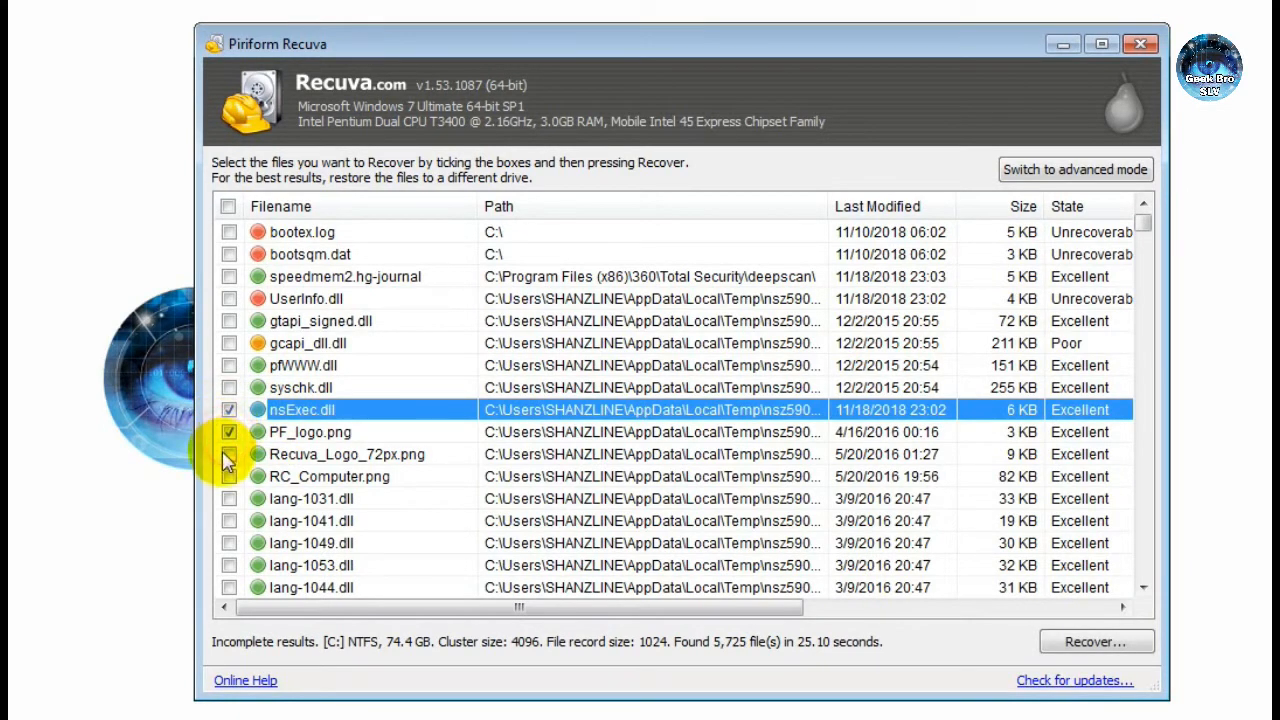
click(228, 454)
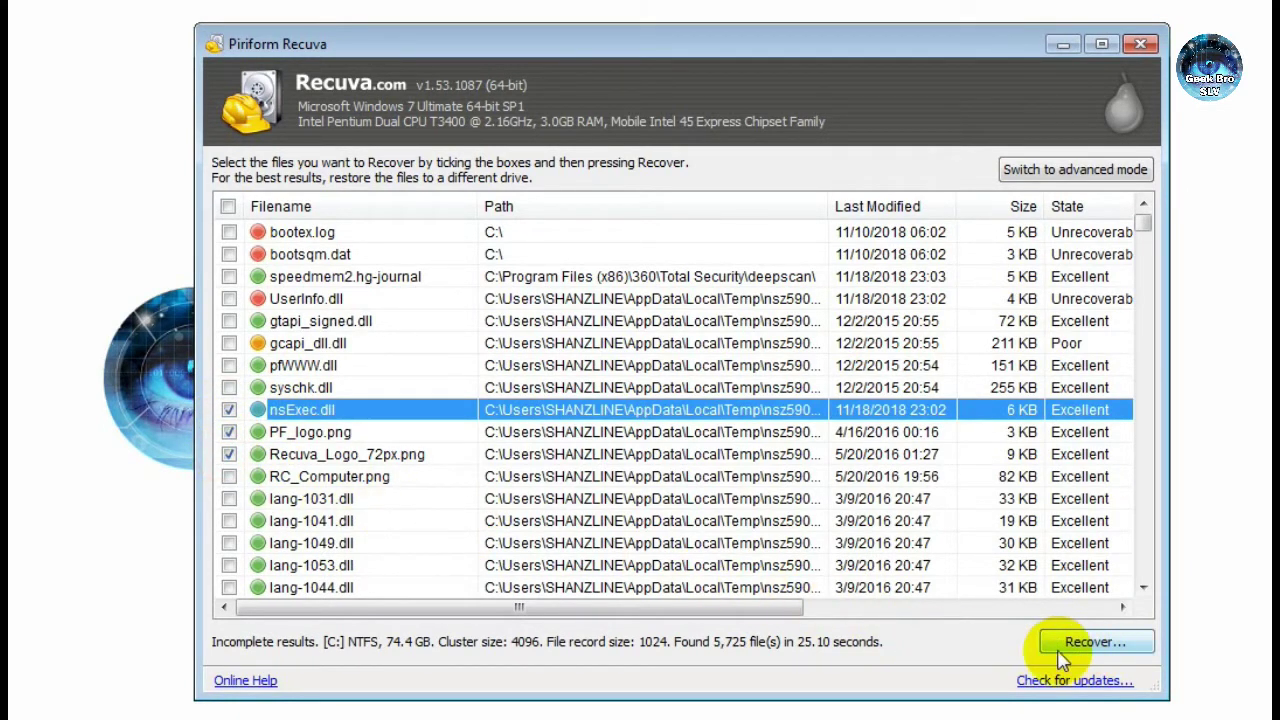
click(1092, 640)
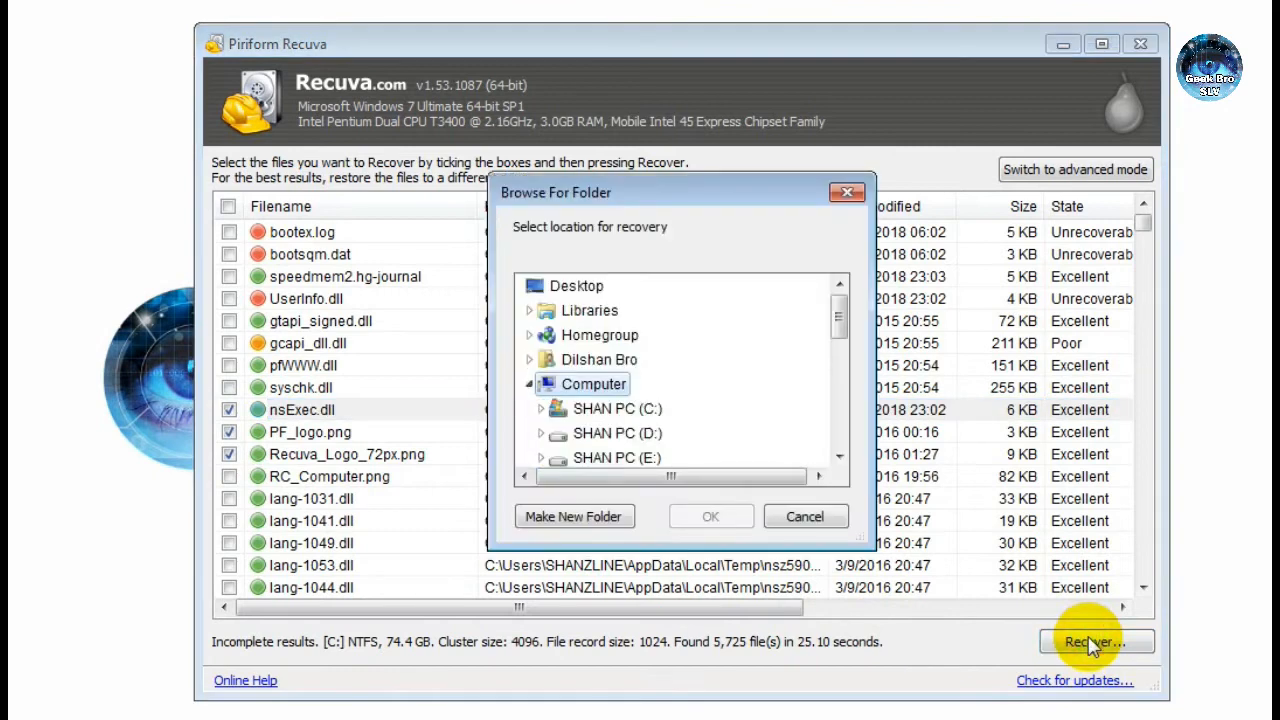
mouse_move(618, 432)
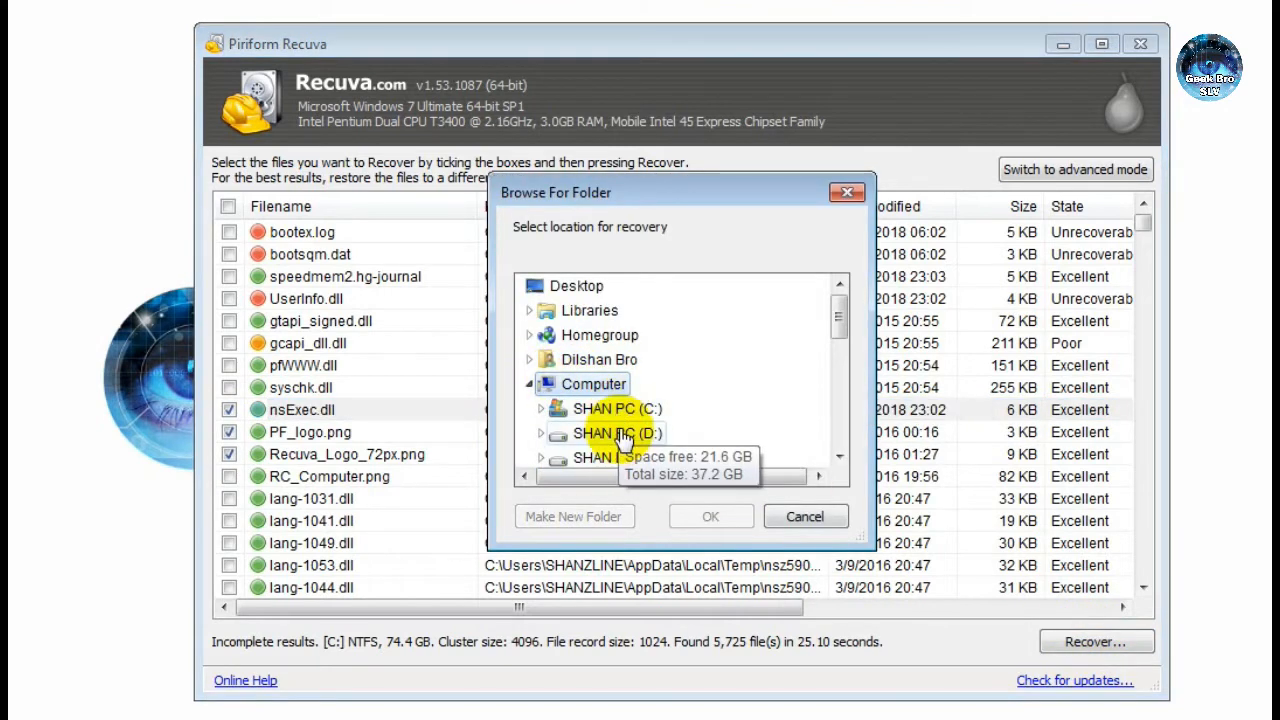
Step: Recover the three ticked files to SHAN PC (D:)
click(624, 432)
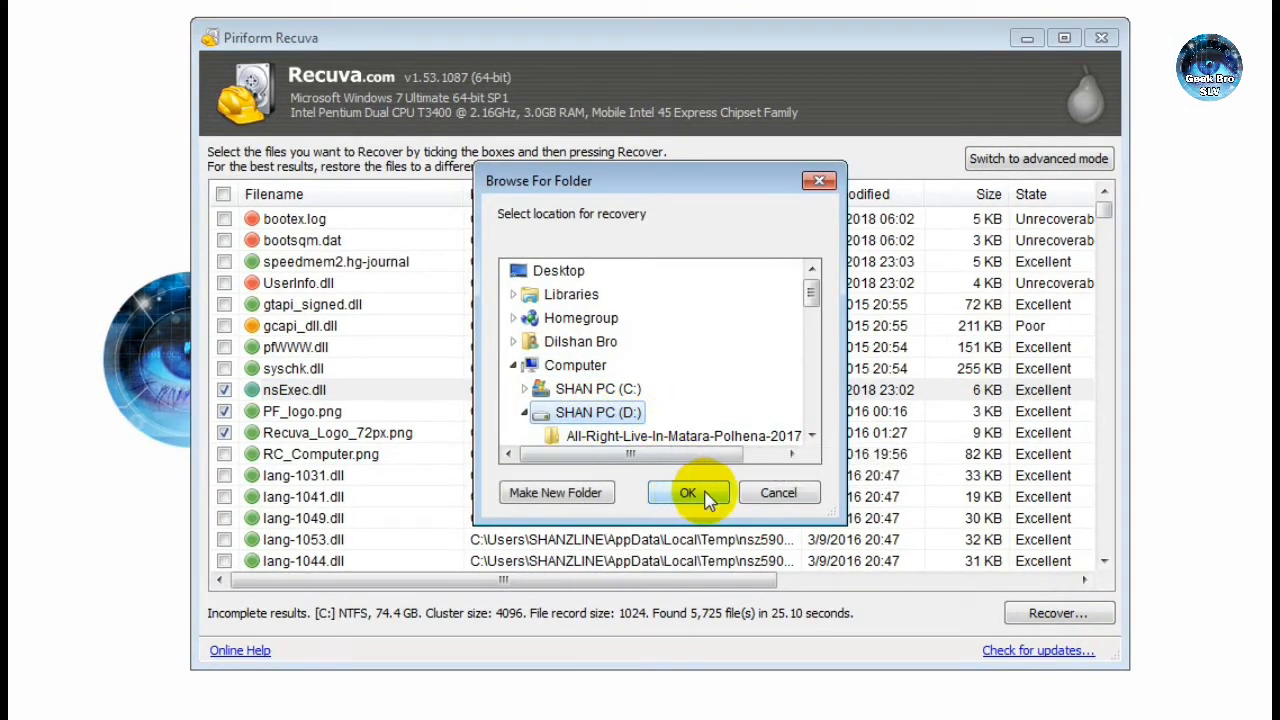
click(688, 492)
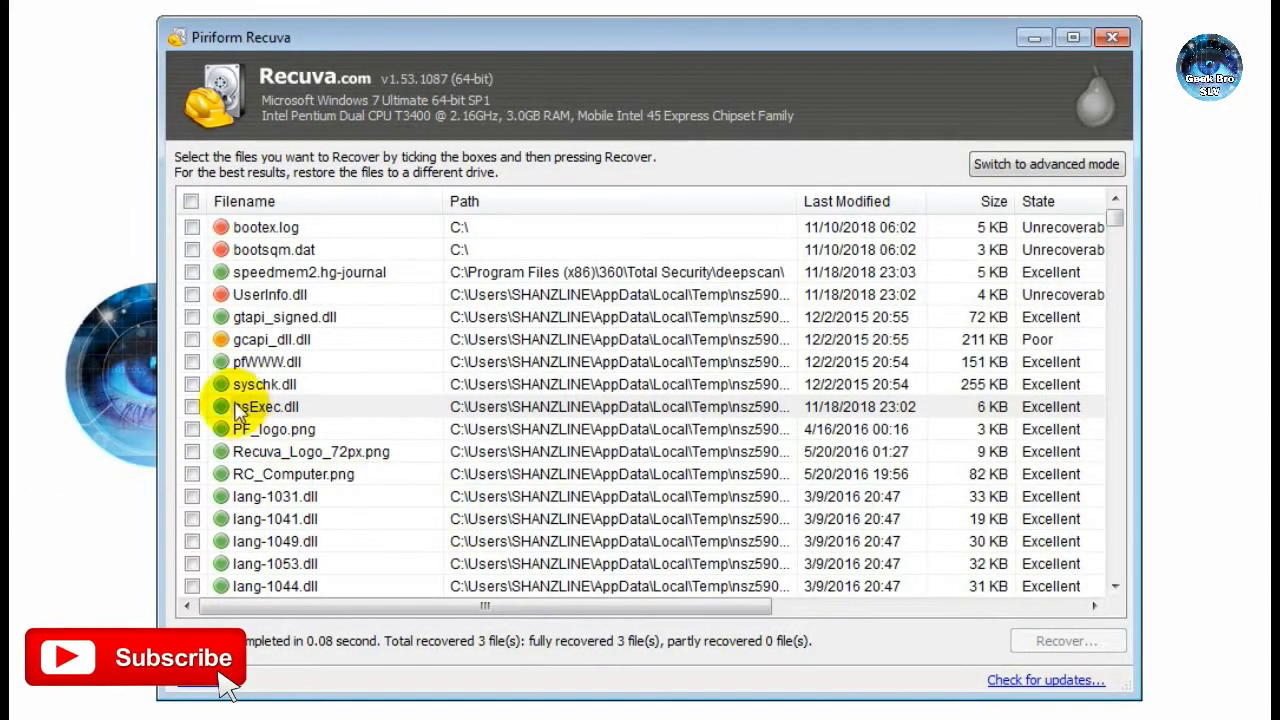
mouse_move(262, 300)
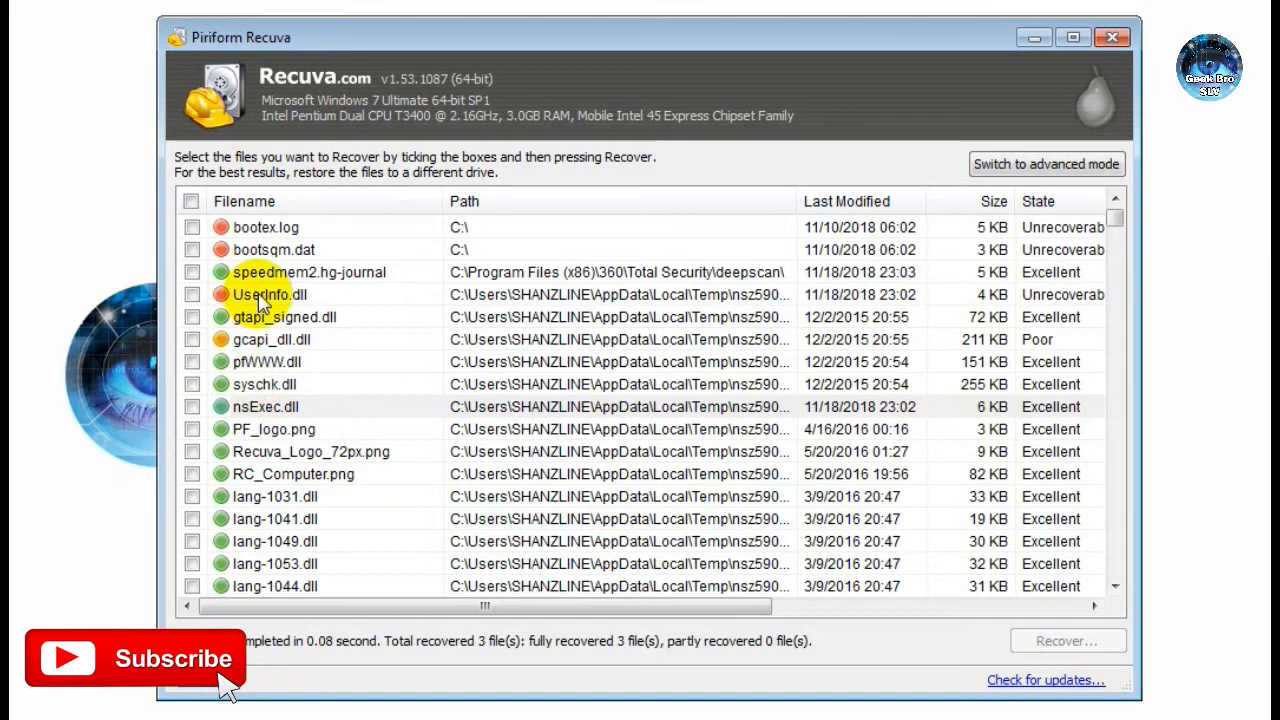
mouse_move(796, 464)
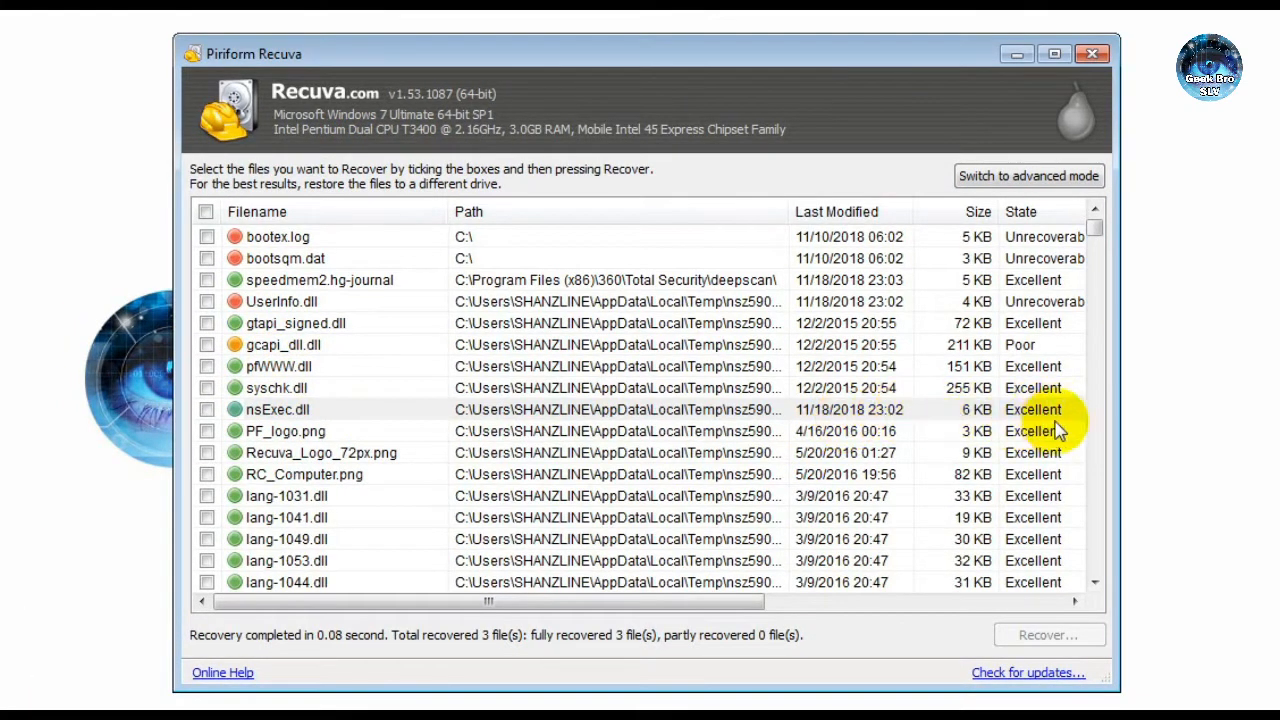
mouse_move(1044, 440)
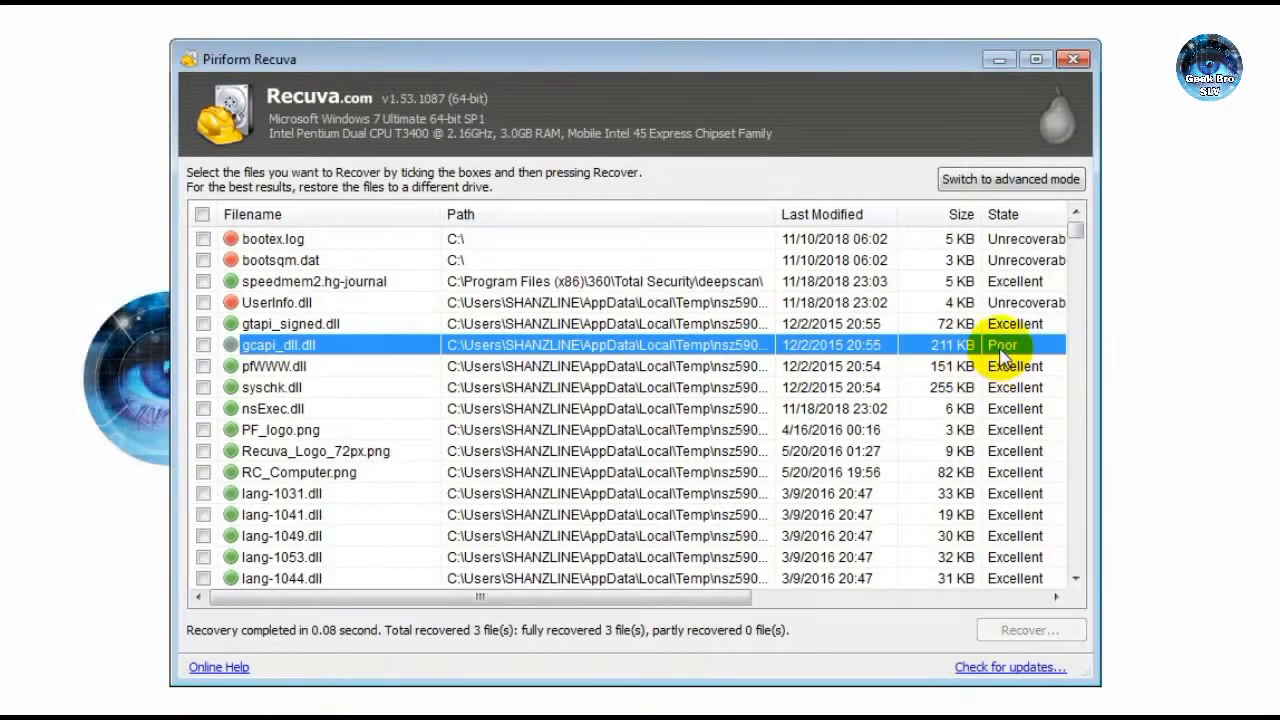
mouse_move(1010, 364)
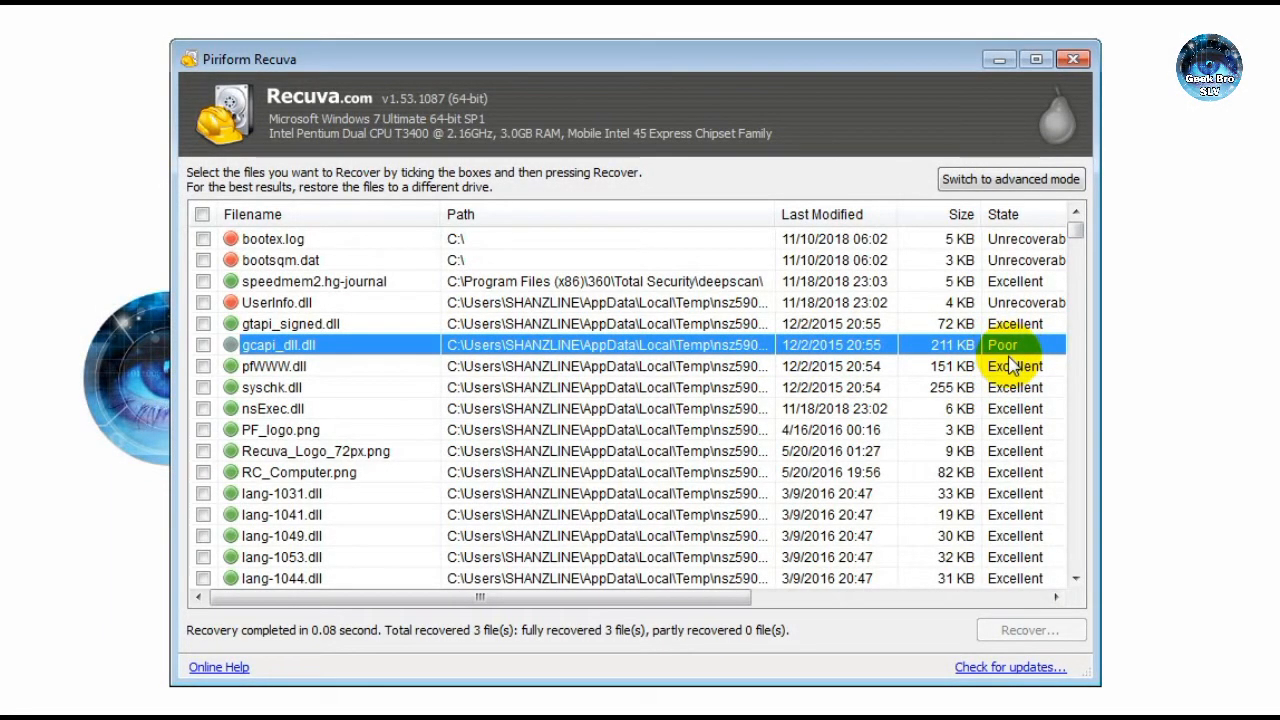
mouse_move(1004, 350)
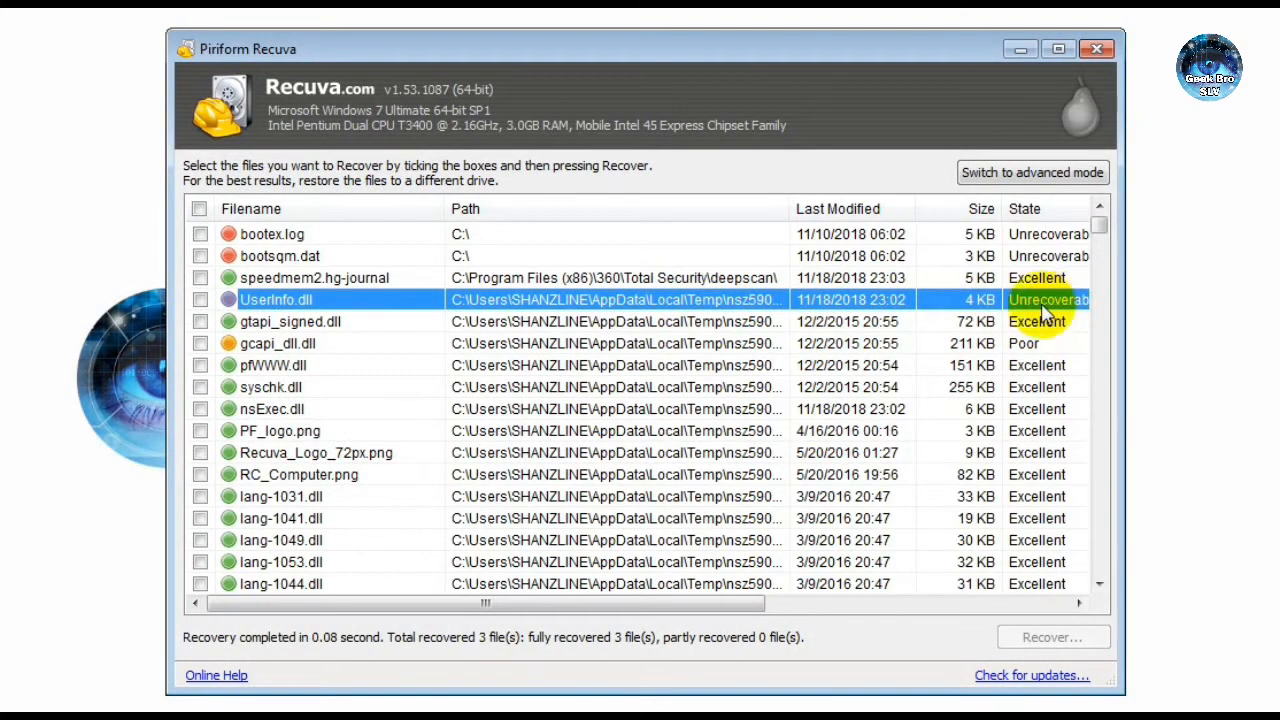
mouse_move(1070, 316)
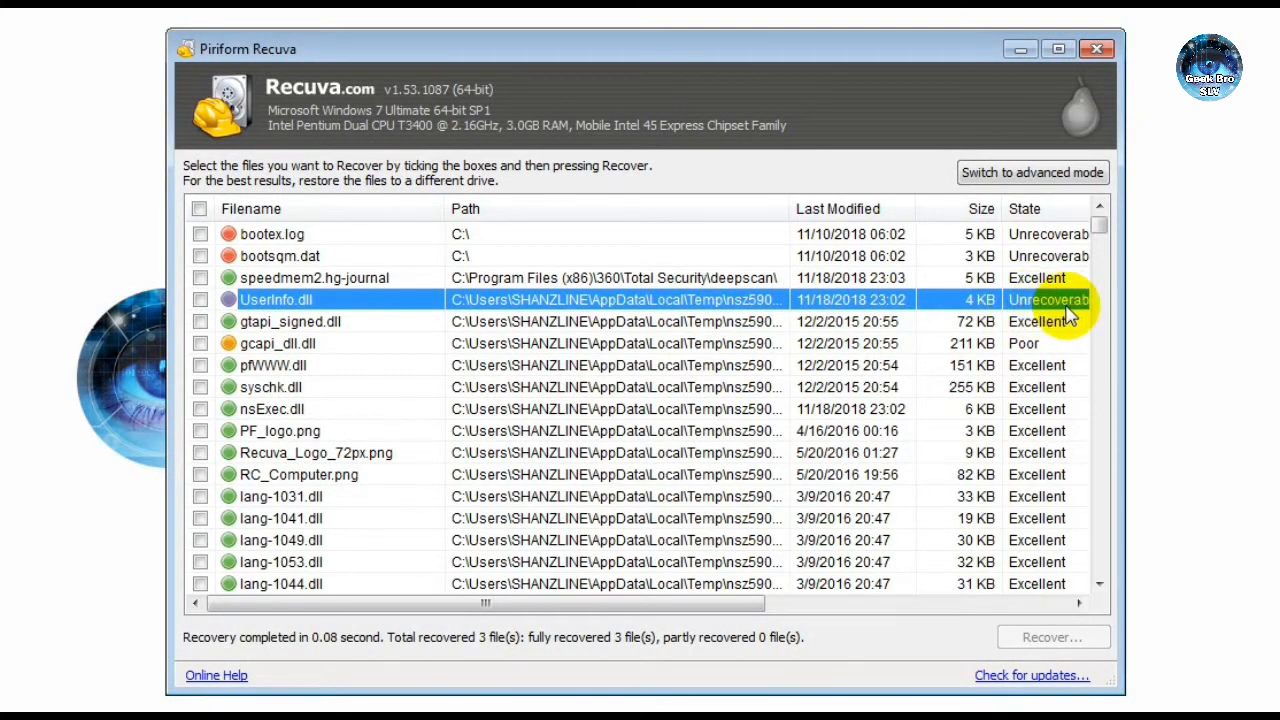
mouse_move(1024, 308)
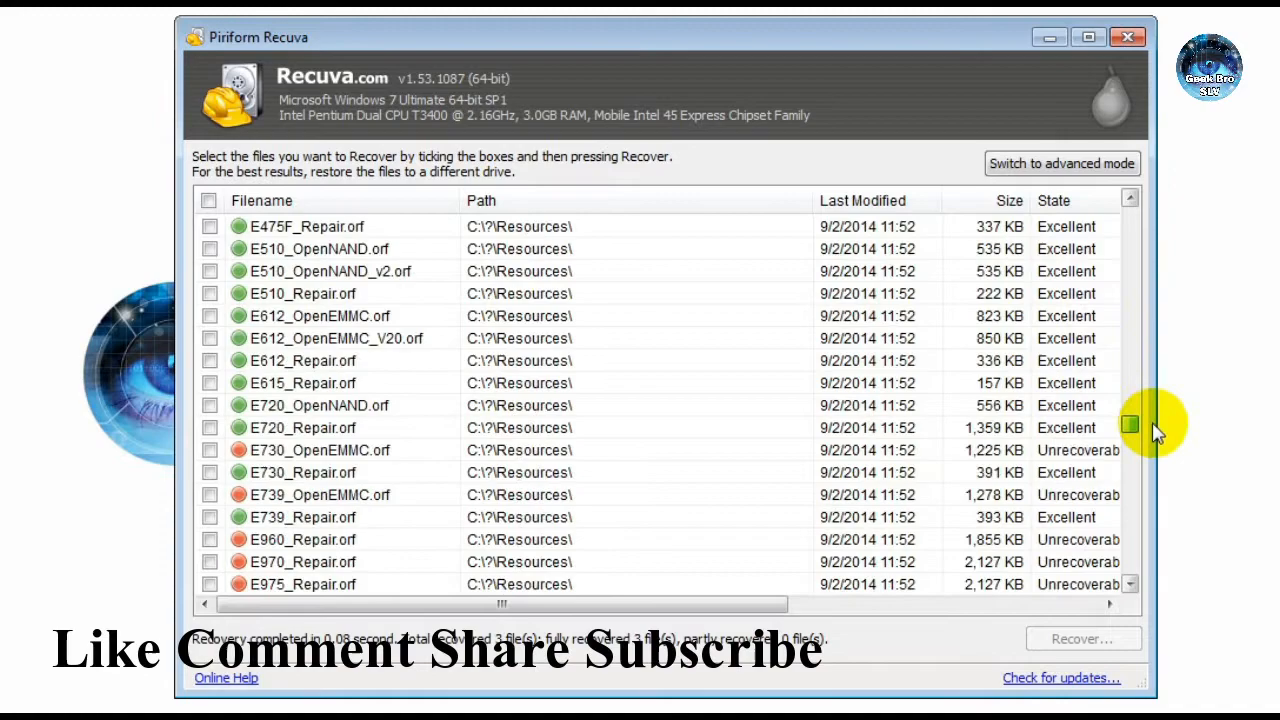
scroll(down, 3)
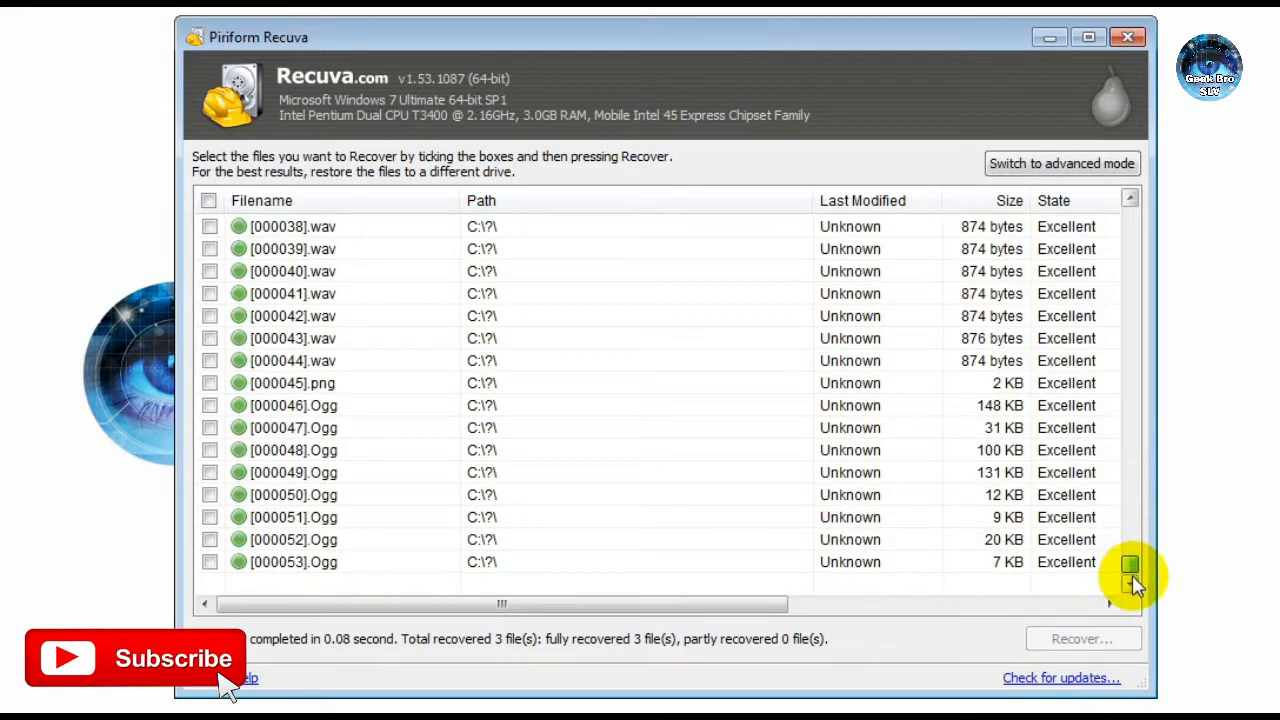
scroll(up, 3)
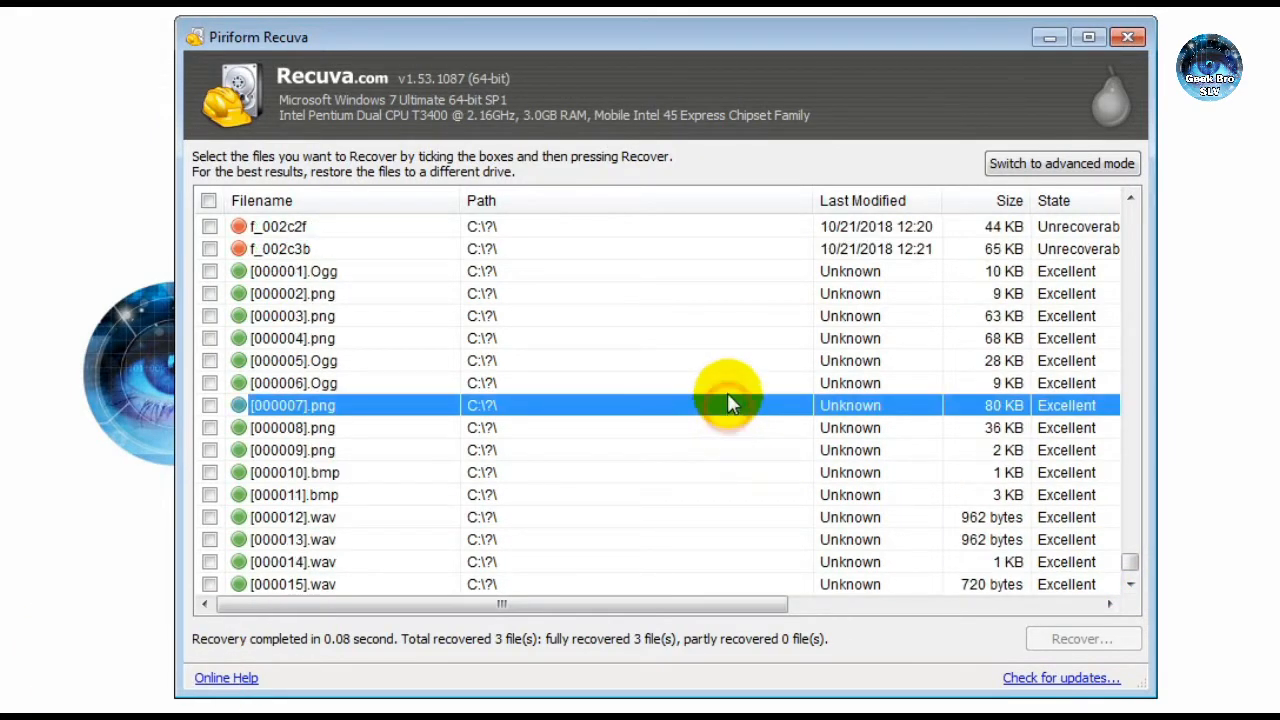
scroll(down, 3)
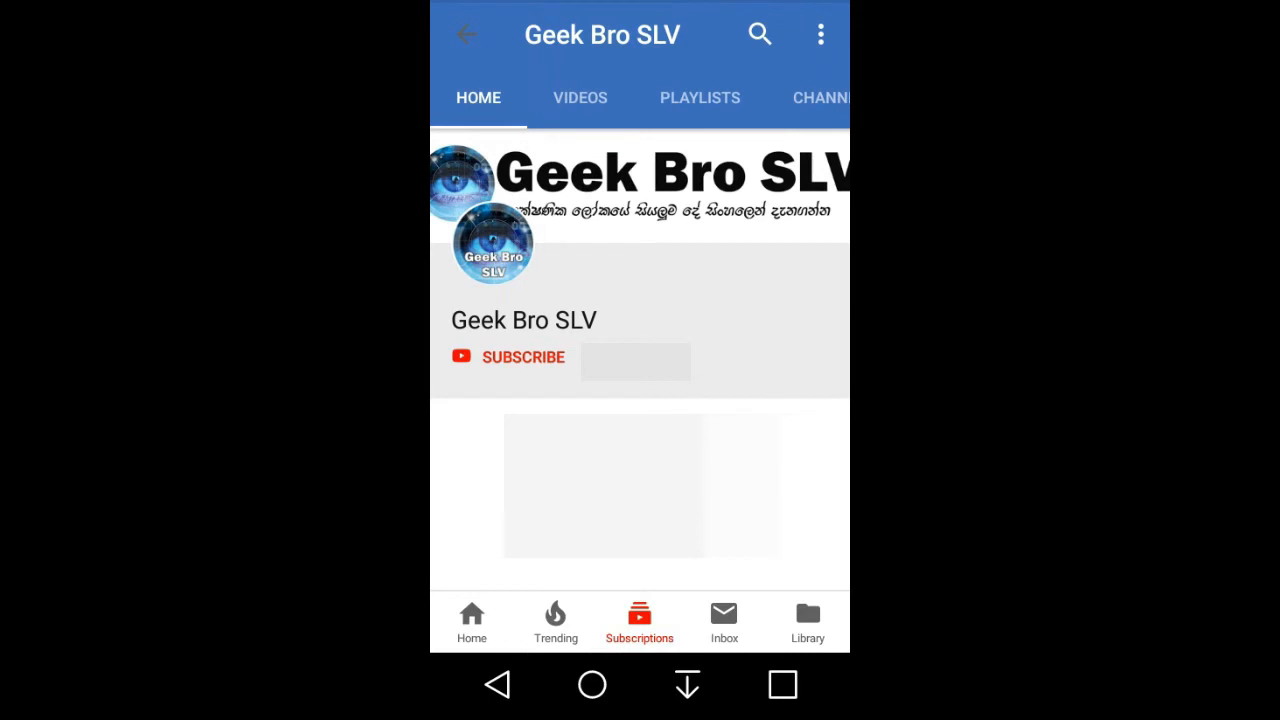
Step: Subscribe to the Geek Bro SLV channel with all notifications on
click(508, 356)
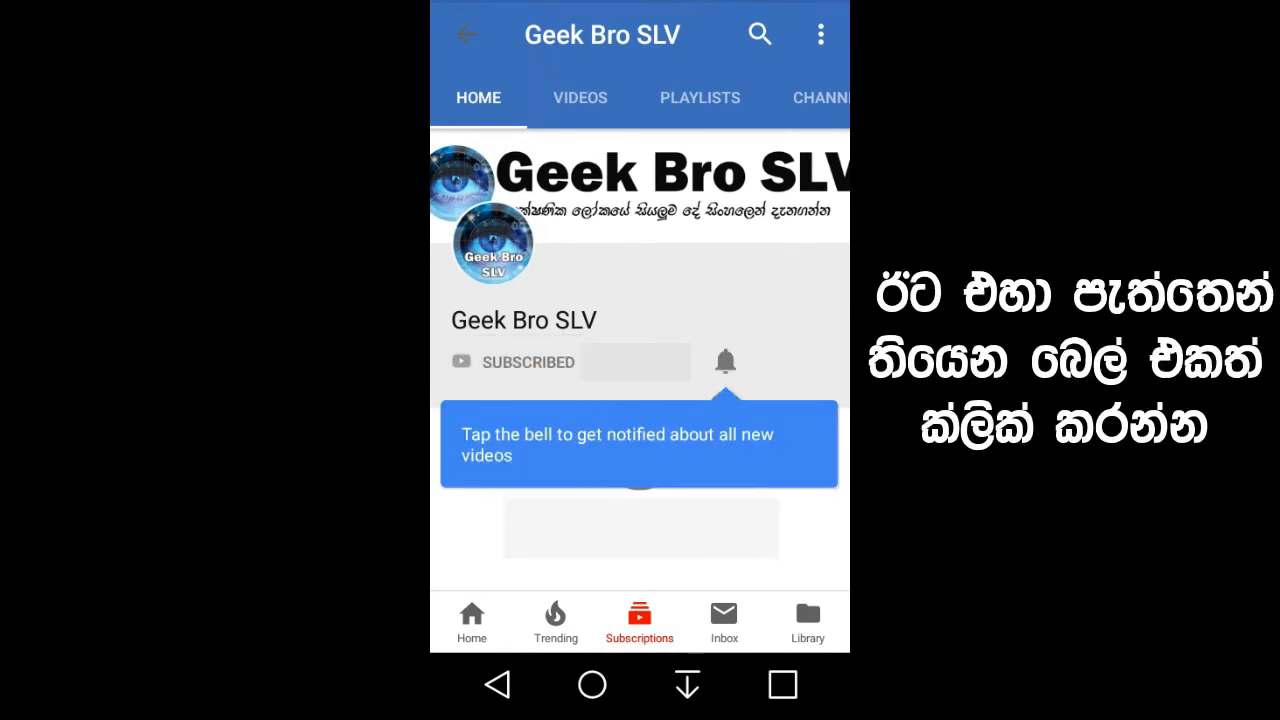
click(724, 360)
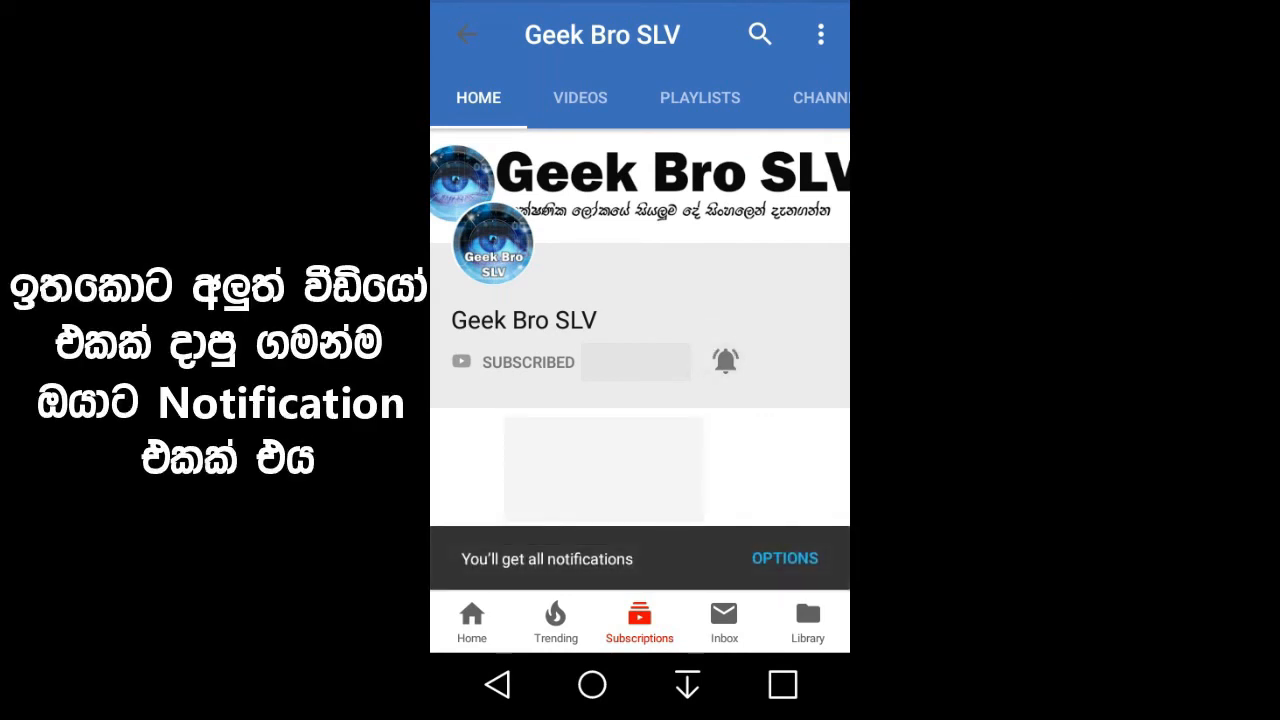